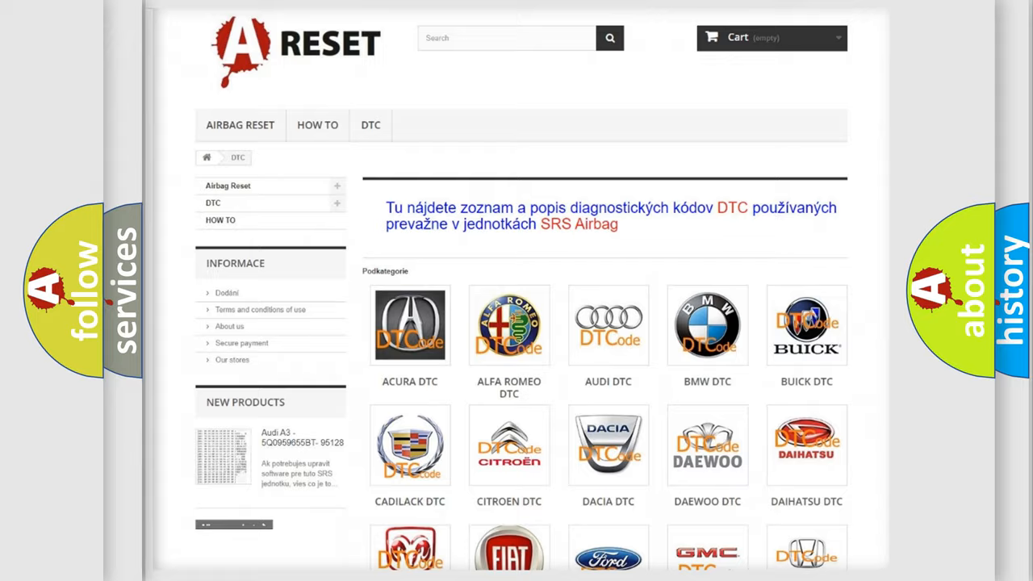
scroll(down, 3)
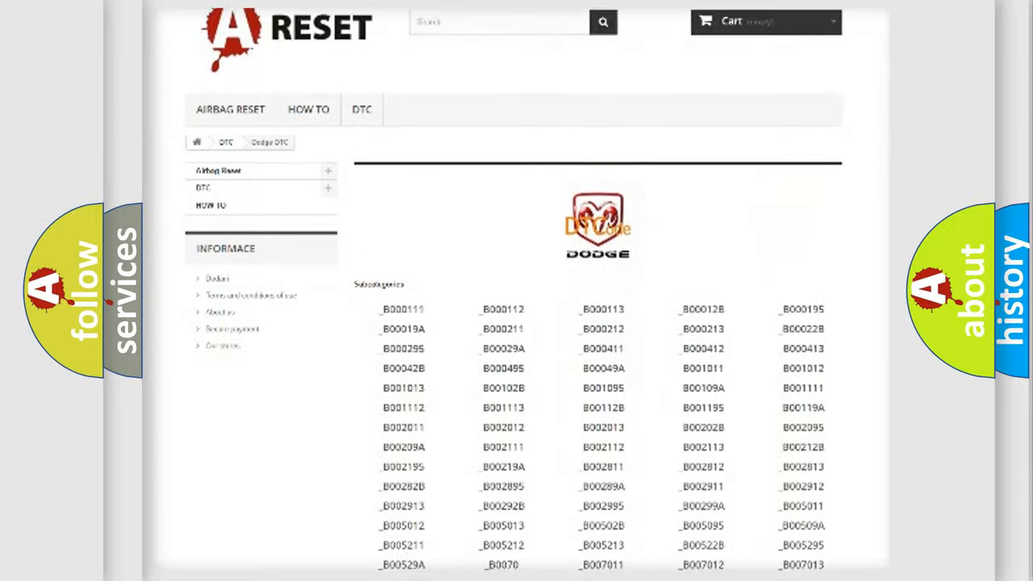
scroll(down, 3)
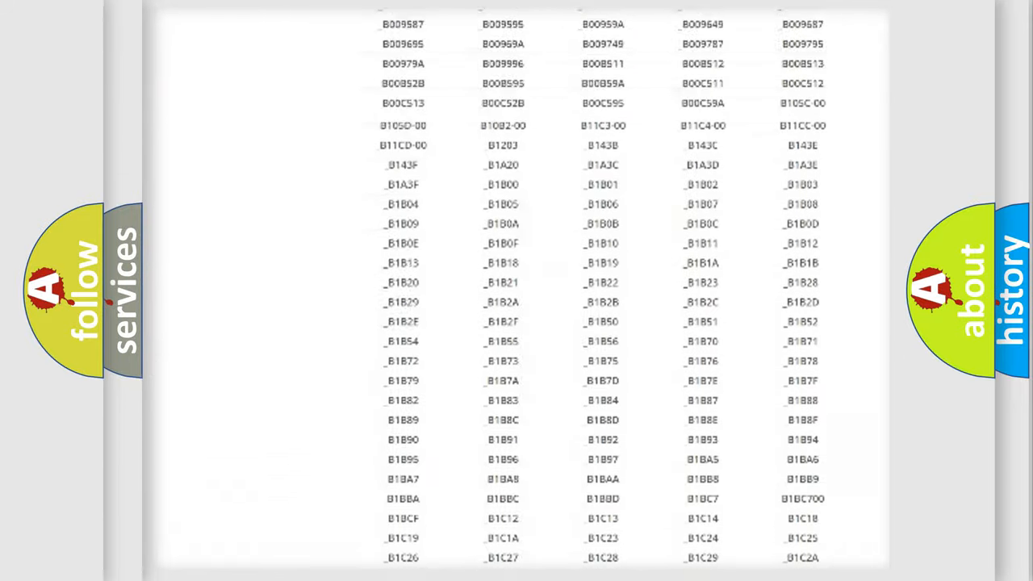
scroll(up, 3)
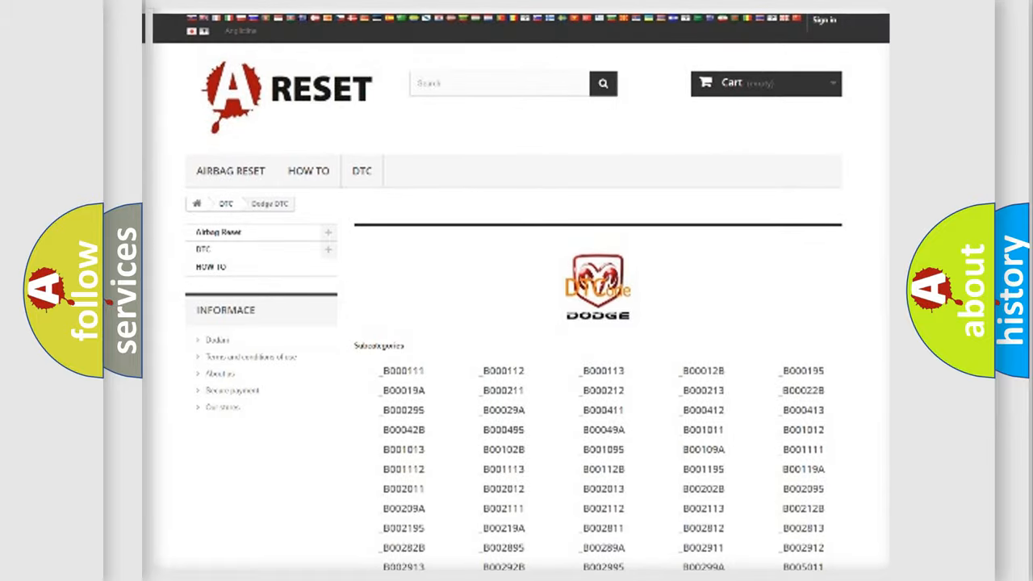